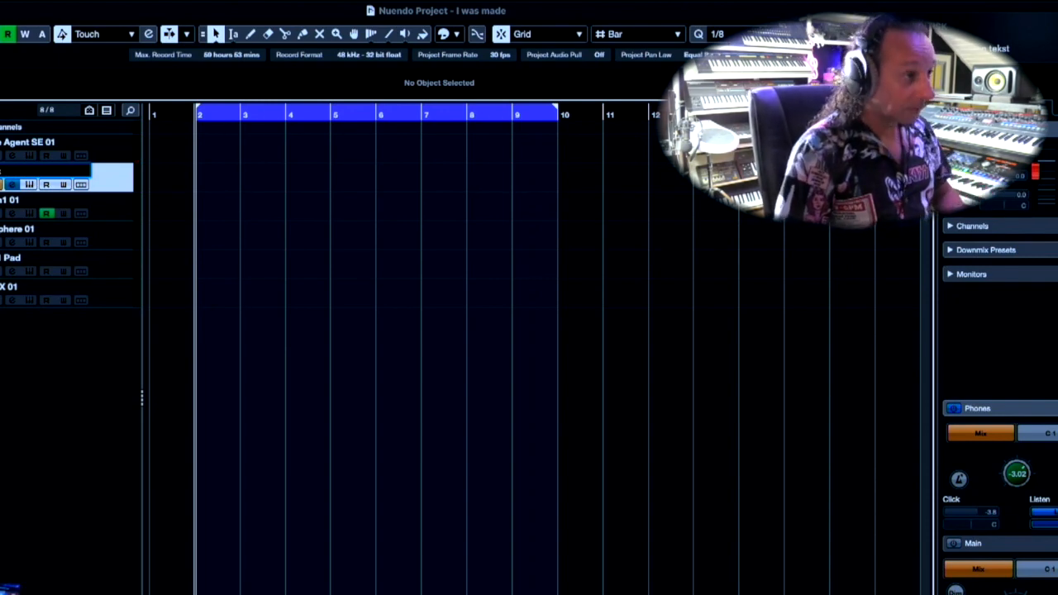
Step: Close the Sylenth1 window and select the Groove Agent SE 01 drum track
{"action": "type", "text": "N"}
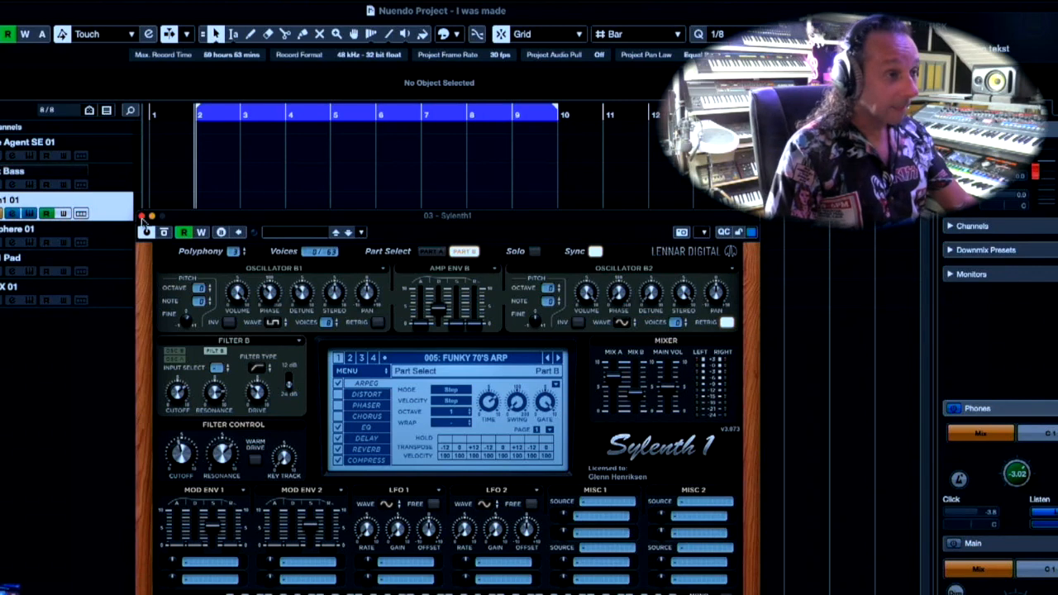
{"action": "left_click", "coordinate": [142, 217]}
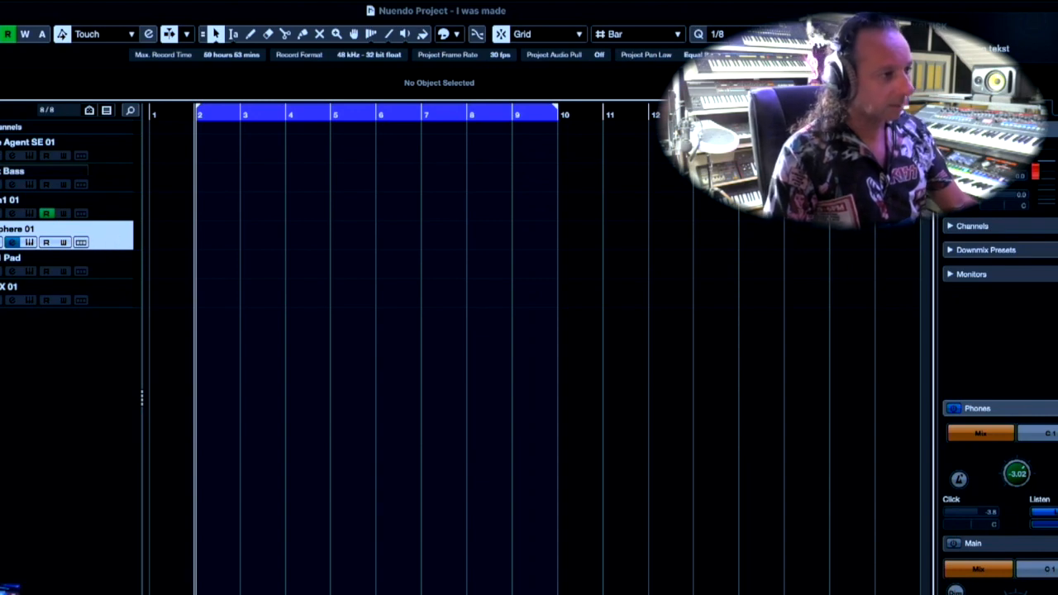
{"action": "left_click", "coordinate": [12, 258]}
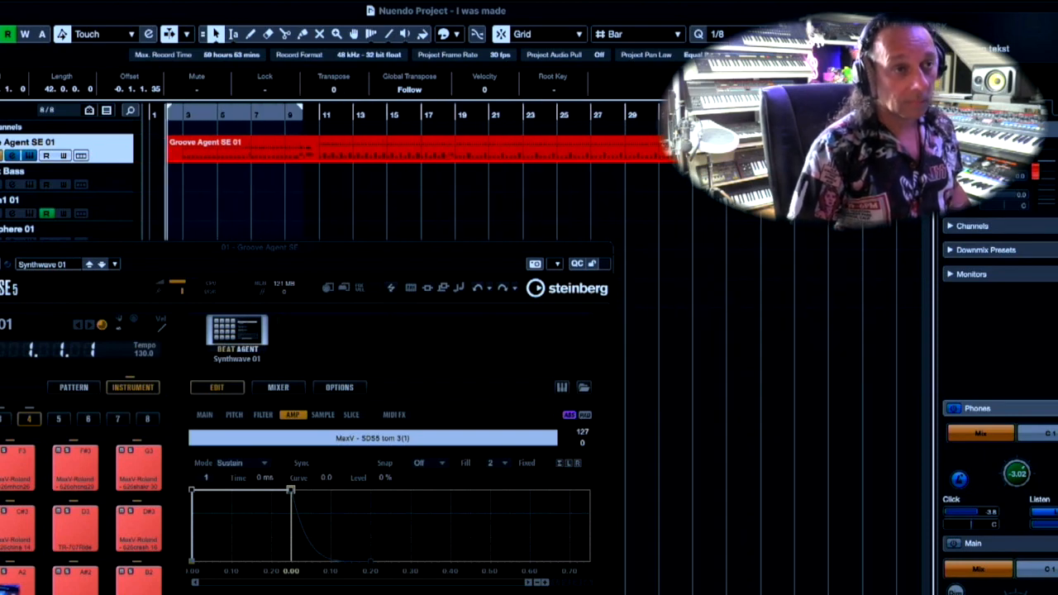
Step: Open and close the Quantize value list while preparing the Polysix Bass recording
{"action": "left_click", "coordinate": [718, 33]}
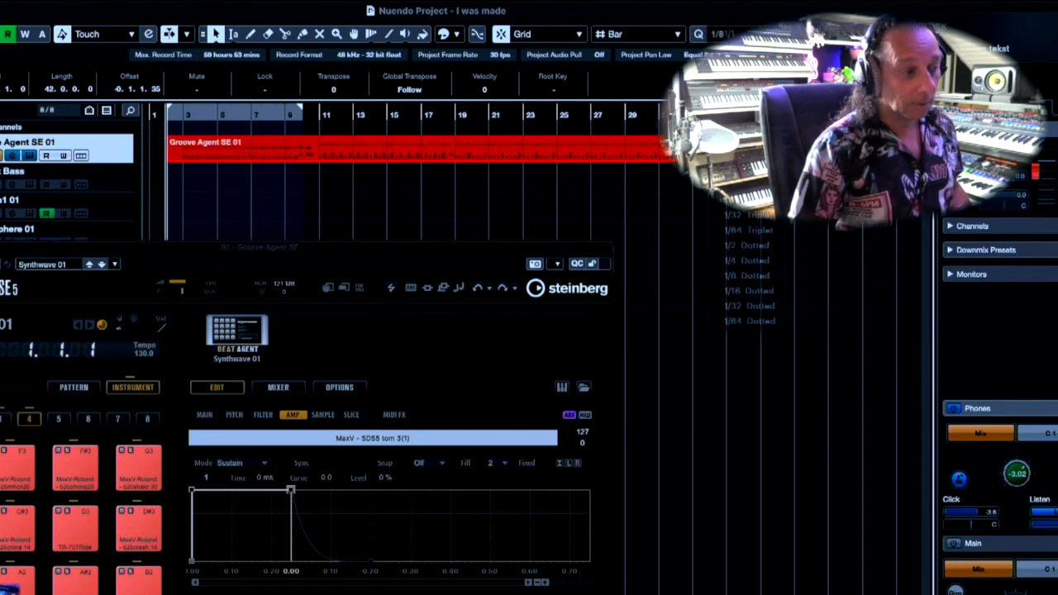
{"action": "left_click", "coordinate": [719, 34]}
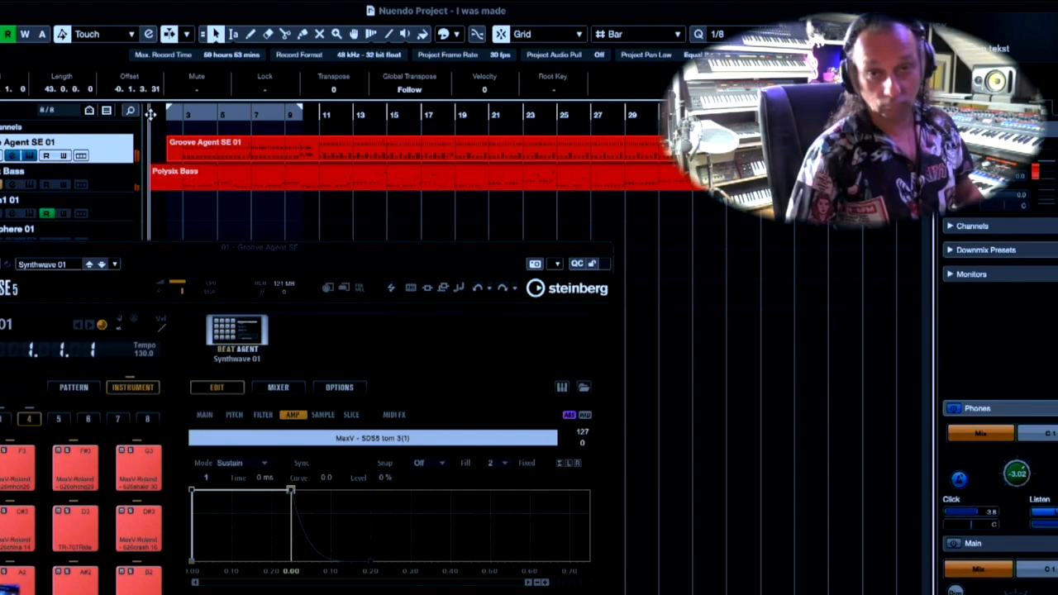
{"action": "mouse_move", "coordinate": [506, 180]}
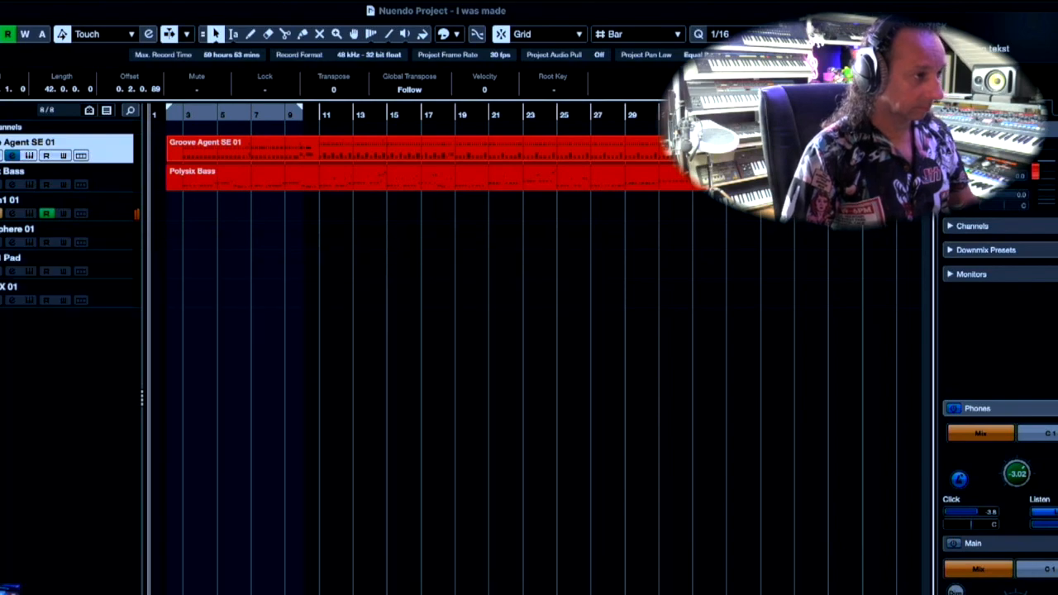
Step: Select the Sylenth1 01 track to record the arpeggiated synth part
{"action": "left_click", "coordinate": [33, 200]}
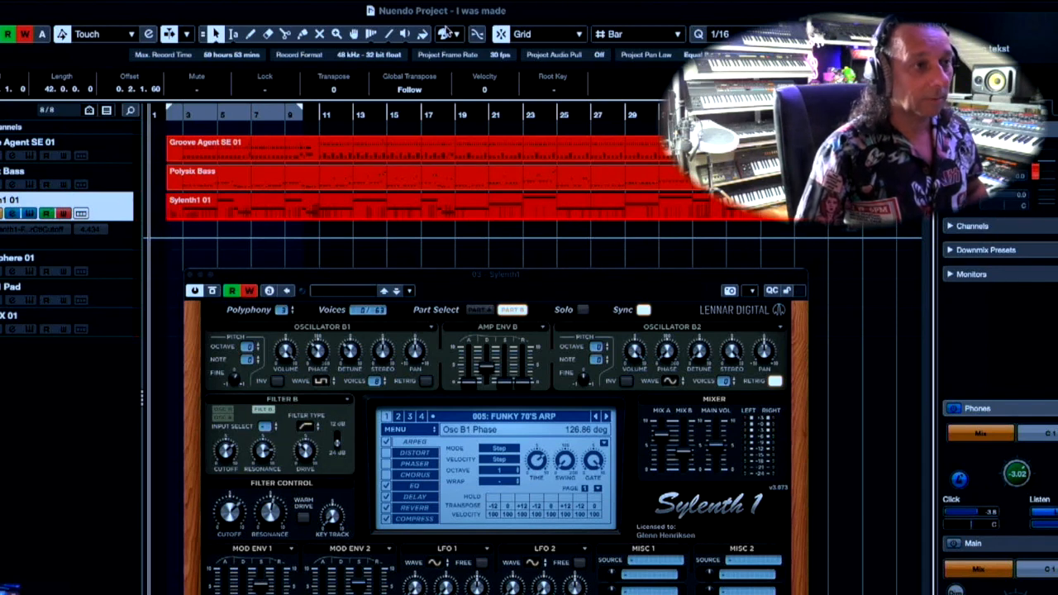
Step: Colour the Sylenth1 01 event green and close the Sylenth1 synth window
{"action": "left_click", "coordinate": [448, 34]}
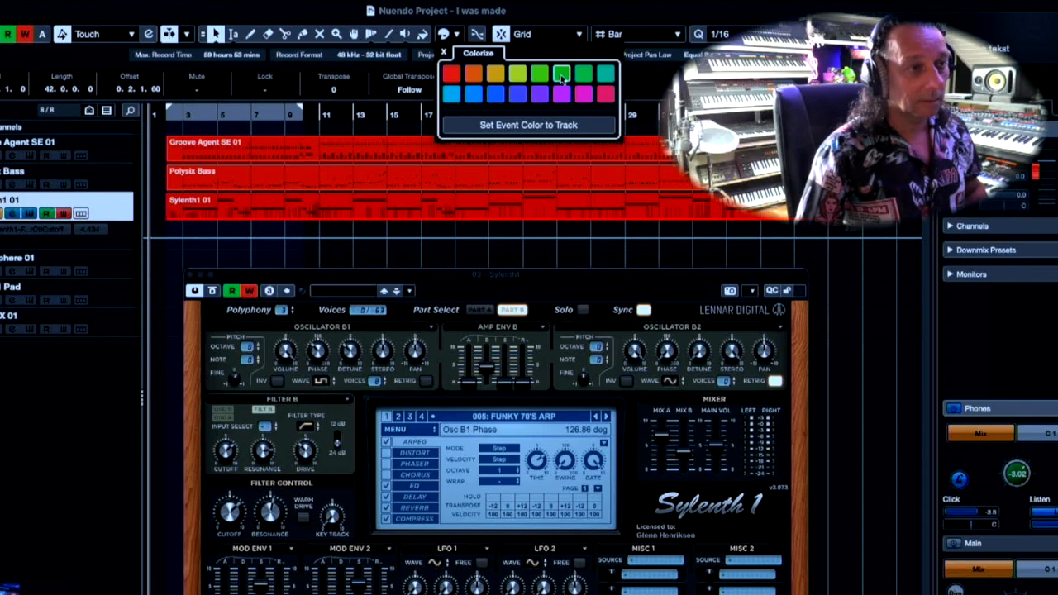
{"action": "left_click", "coordinate": [561, 74]}
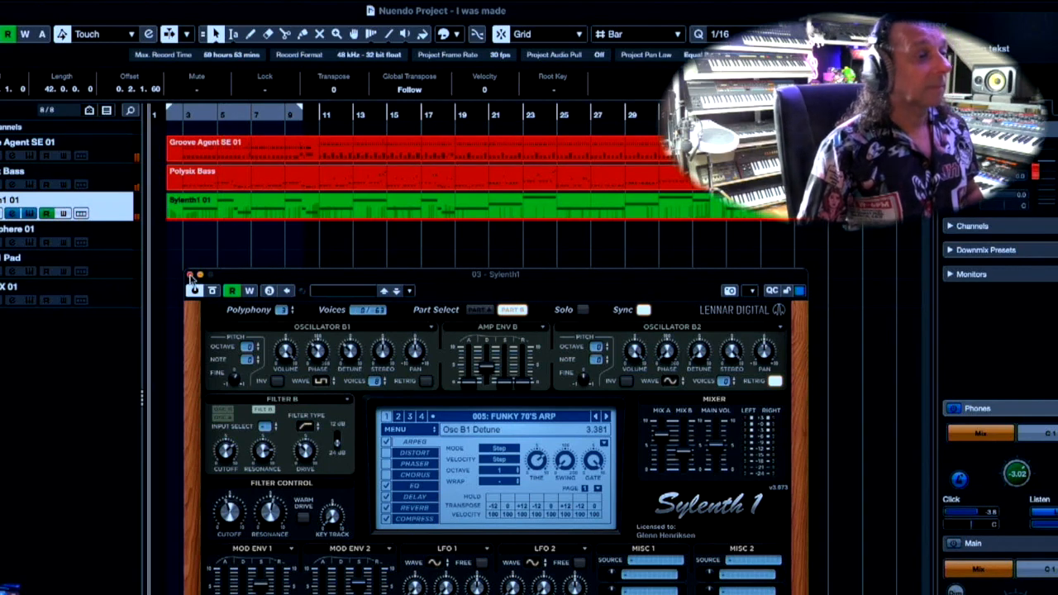
{"action": "left_click", "coordinate": [192, 275]}
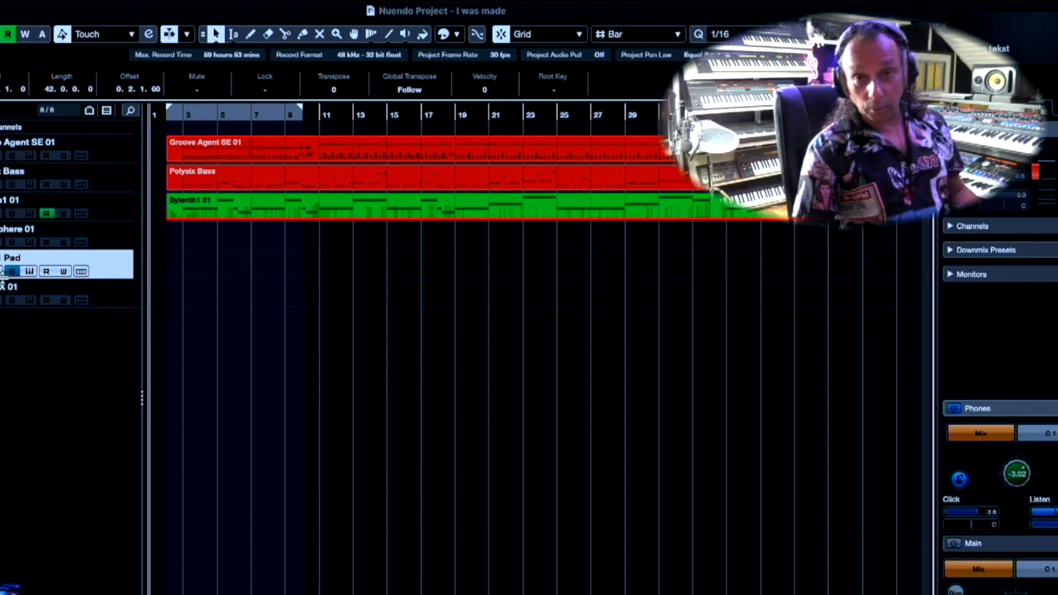
{"action": "mouse_move", "coordinate": [106, 264]}
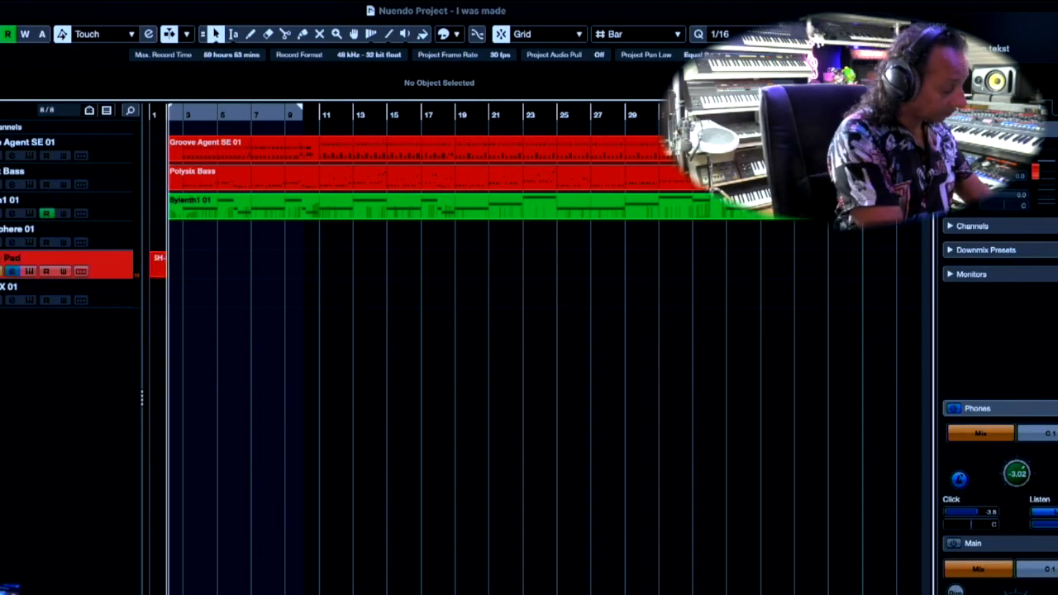
Step: Record the SH-201 pad part on the Pad track, then stop
{"action": "left_click", "coordinate": [161, 264]}
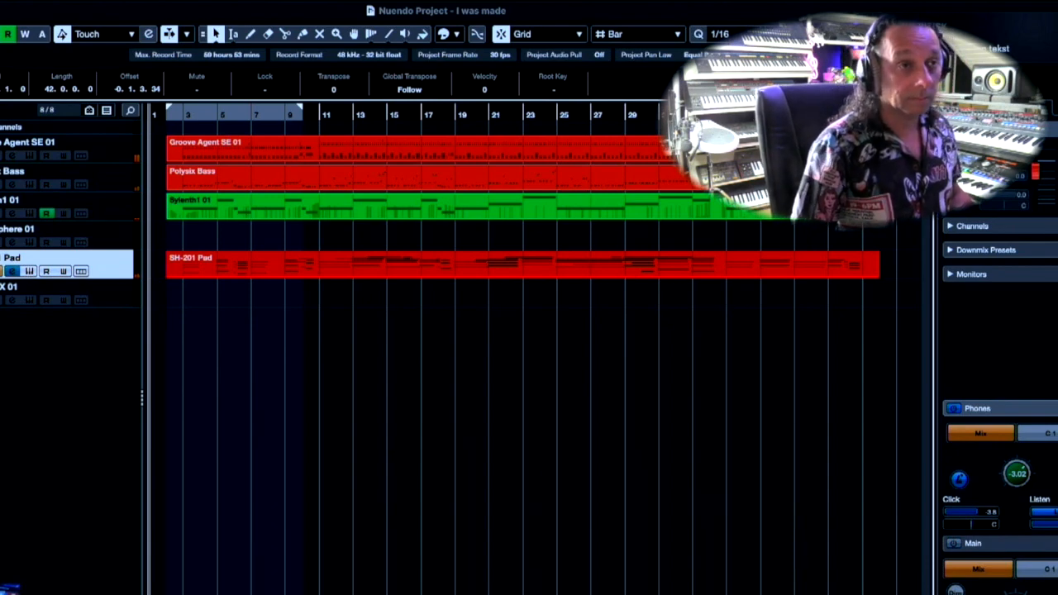
{"action": "left_click", "coordinate": [717, 34]}
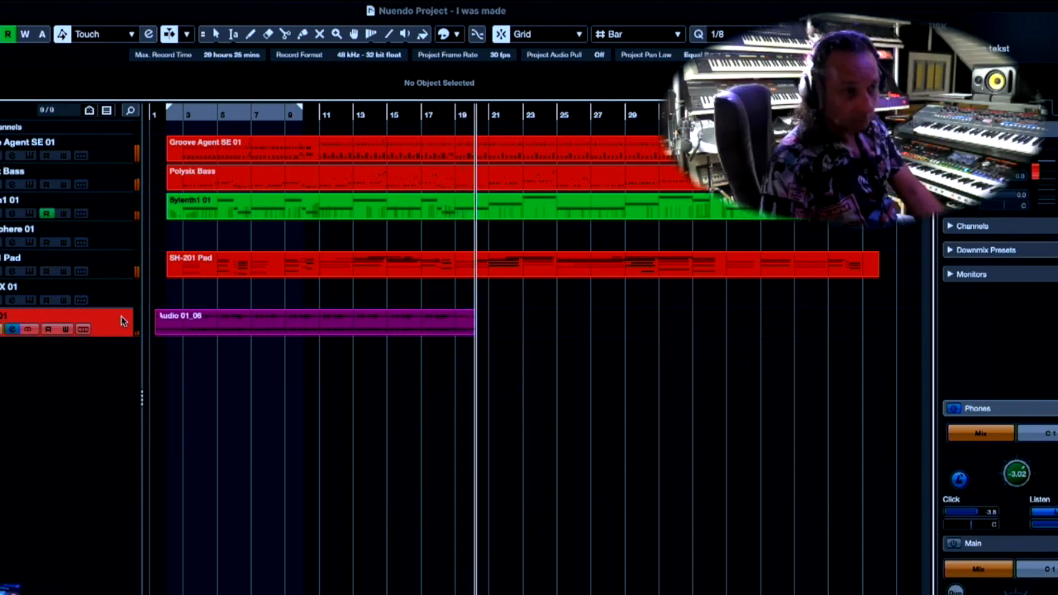
Step: Record a doubled vocal take onto the new Audio 01 (D) track
{"action": "left_click", "coordinate": [314, 322]}
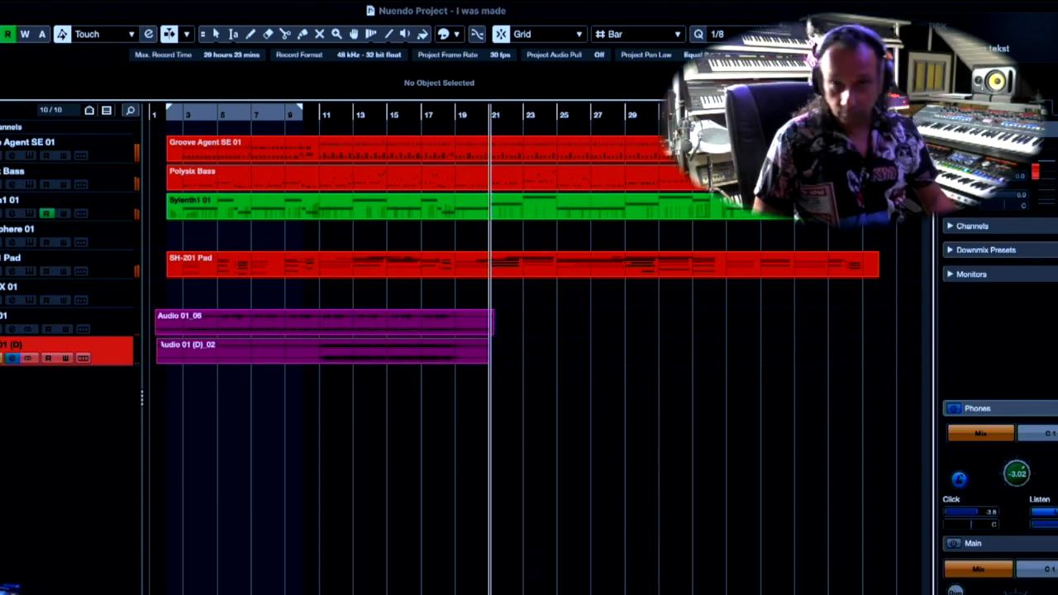
Step: Select the doubled vocal take Audio 01 (D)_02
{"action": "left_click", "coordinate": [323, 353]}
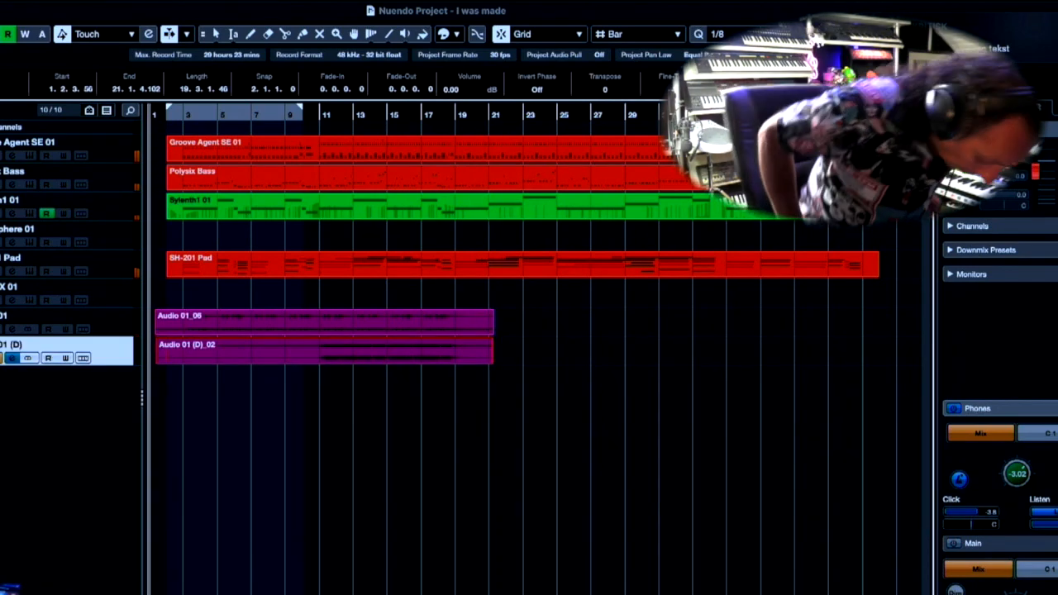
{"action": "mouse_move", "coordinate": [292, 525]}
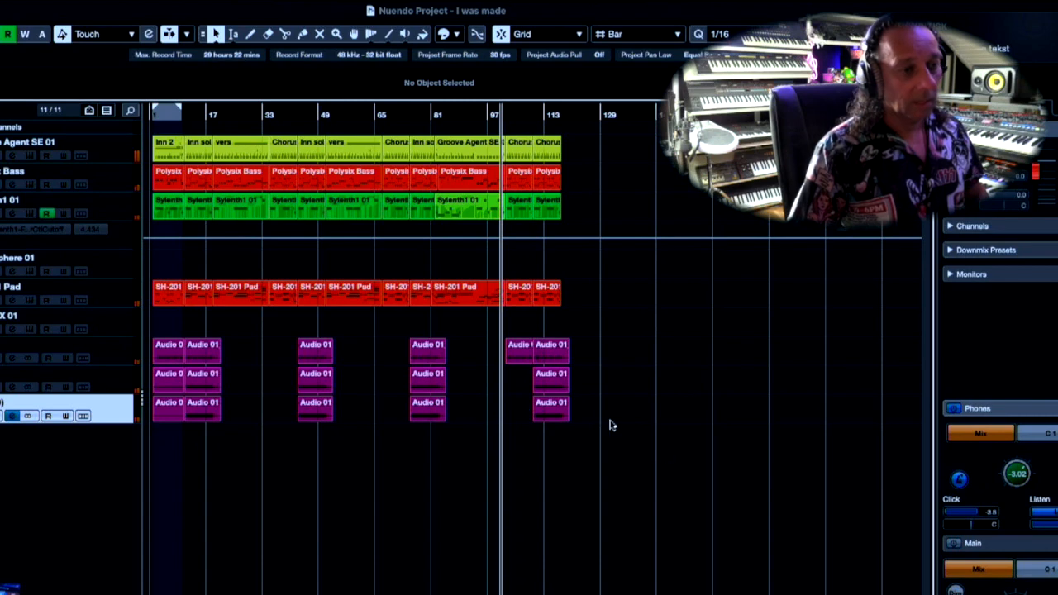
{"action": "left_click", "coordinate": [186, 405]}
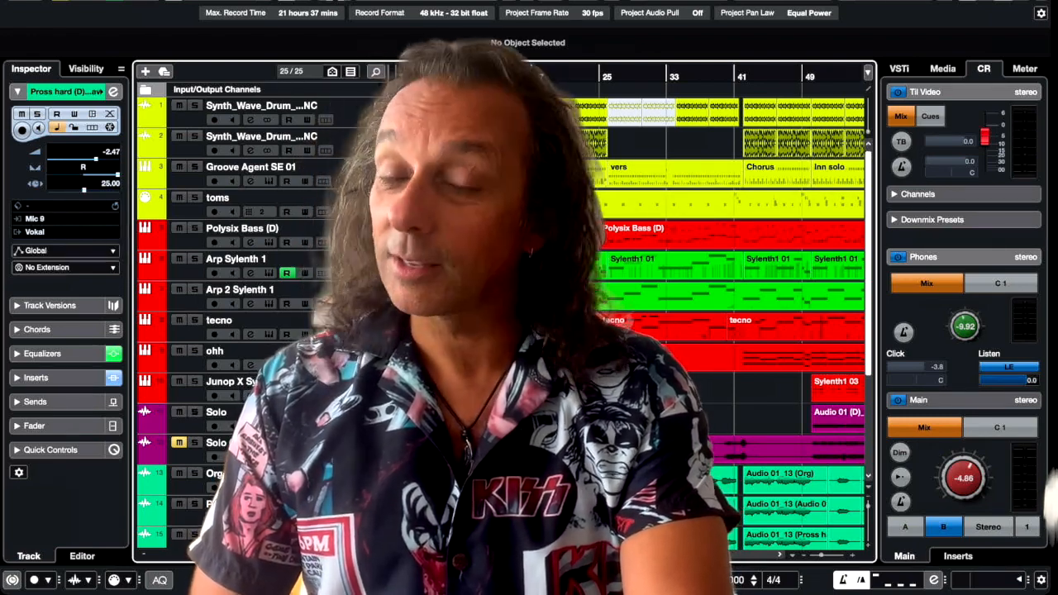
{"action": "scroll", "scroll_direction": "down", "scroll_amount": 3}
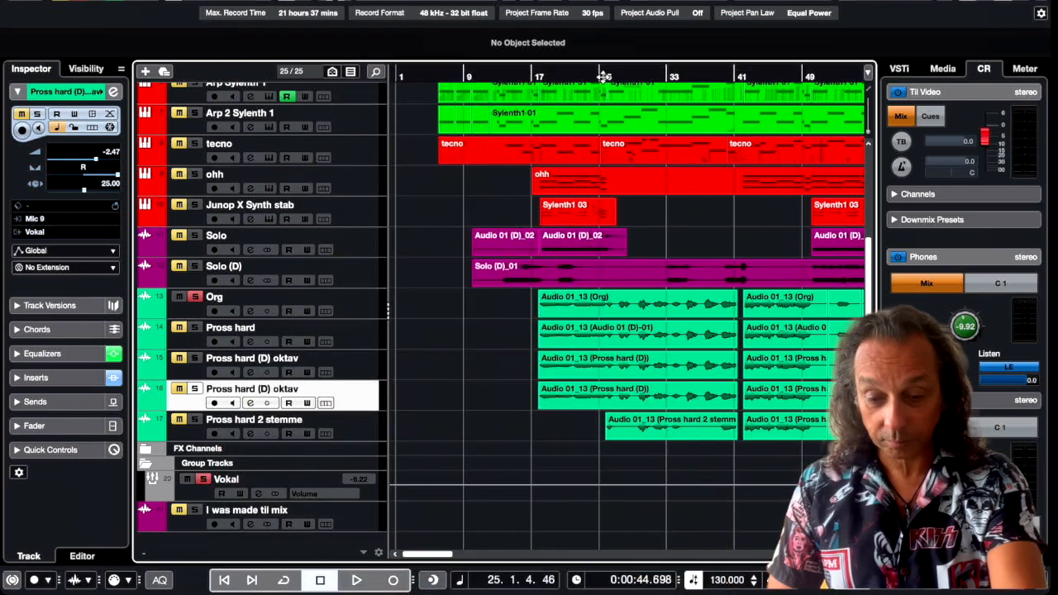
Step: Select the Pross hard vocal track, then play and stop to audition the vocals
{"action": "left_click", "coordinate": [356, 579]}
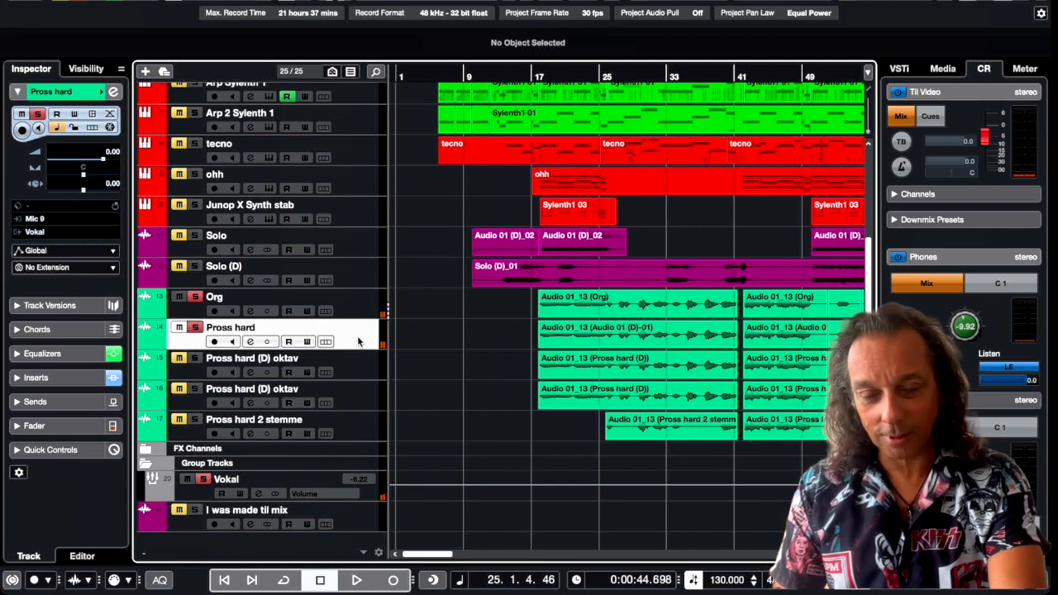
{"action": "mouse_move", "coordinate": [373, 371]}
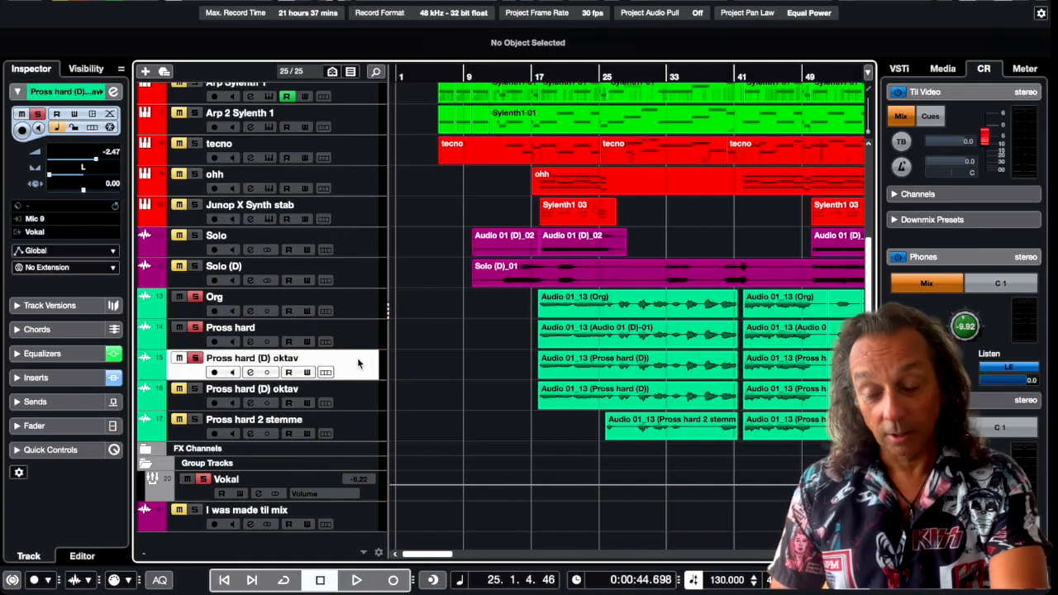
{"action": "left_click", "coordinate": [356, 579]}
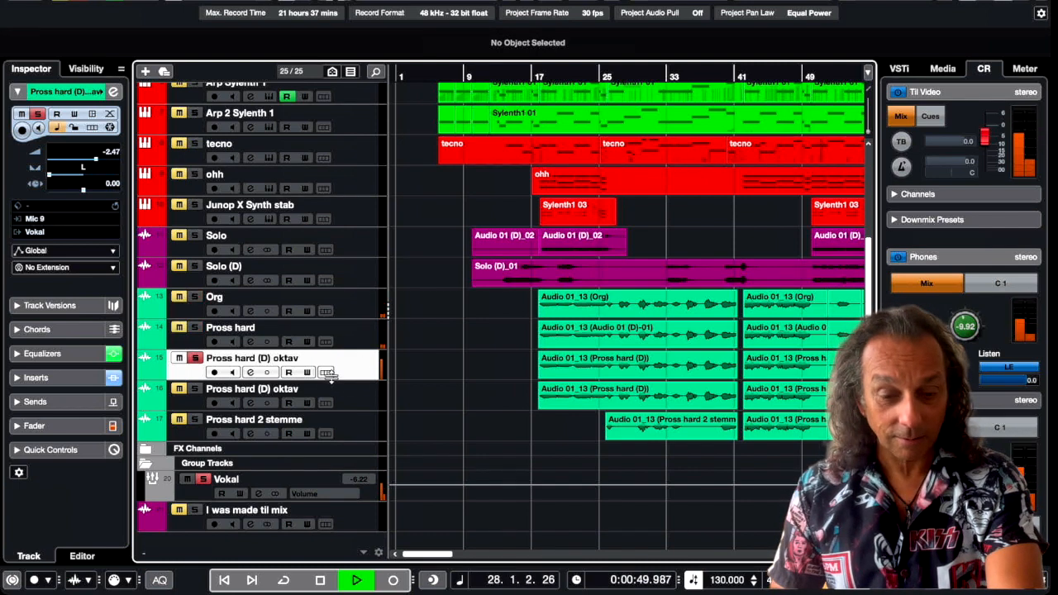
{"action": "left_click", "coordinate": [319, 579]}
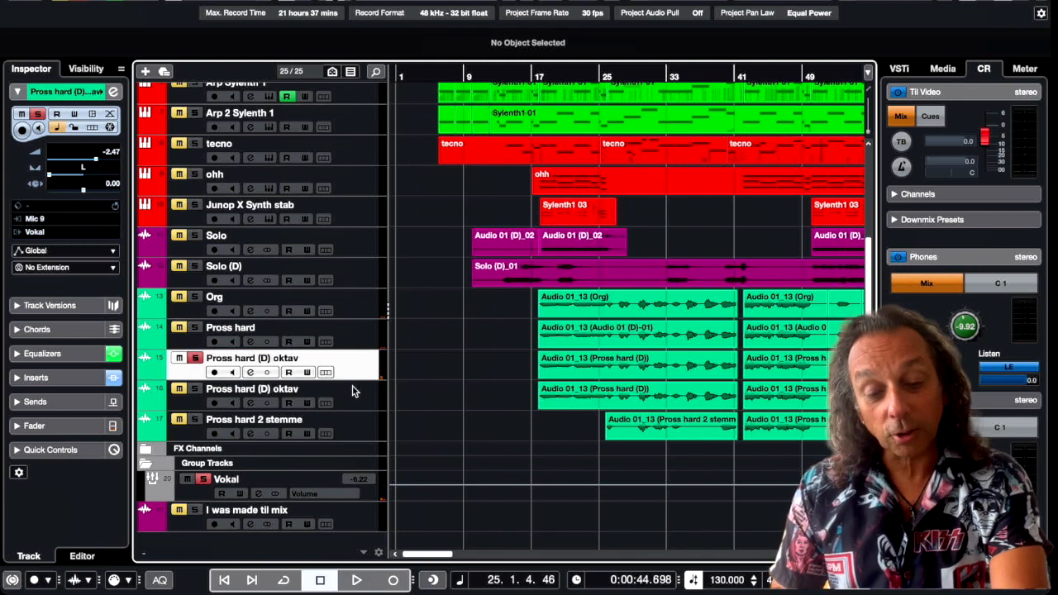
Step: Select the second Pross hard (D) oktav track and review its pan
{"action": "left_click", "coordinate": [252, 389]}
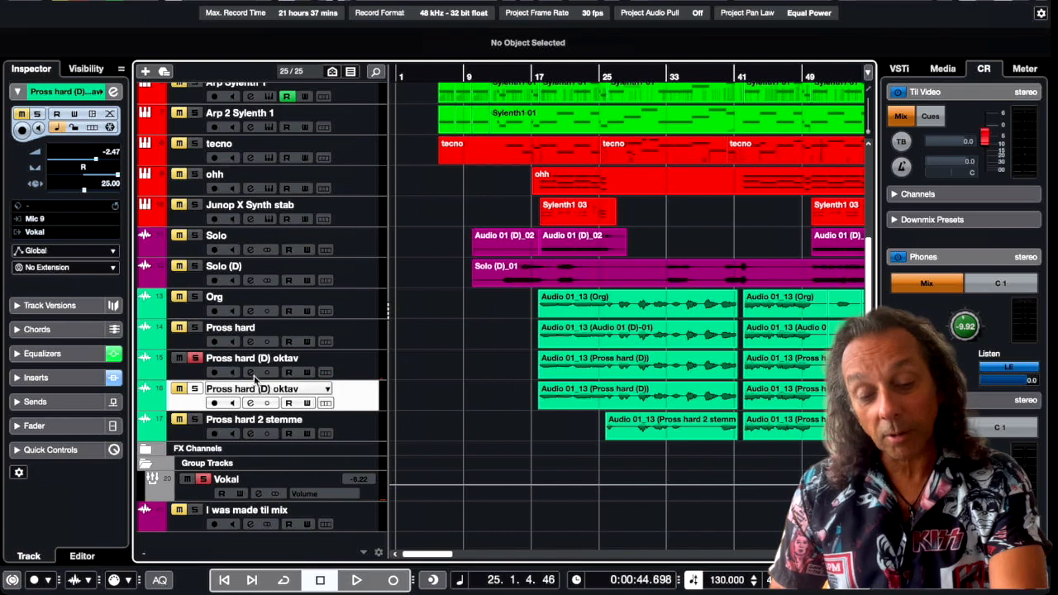
{"action": "left_click", "coordinate": [252, 388]}
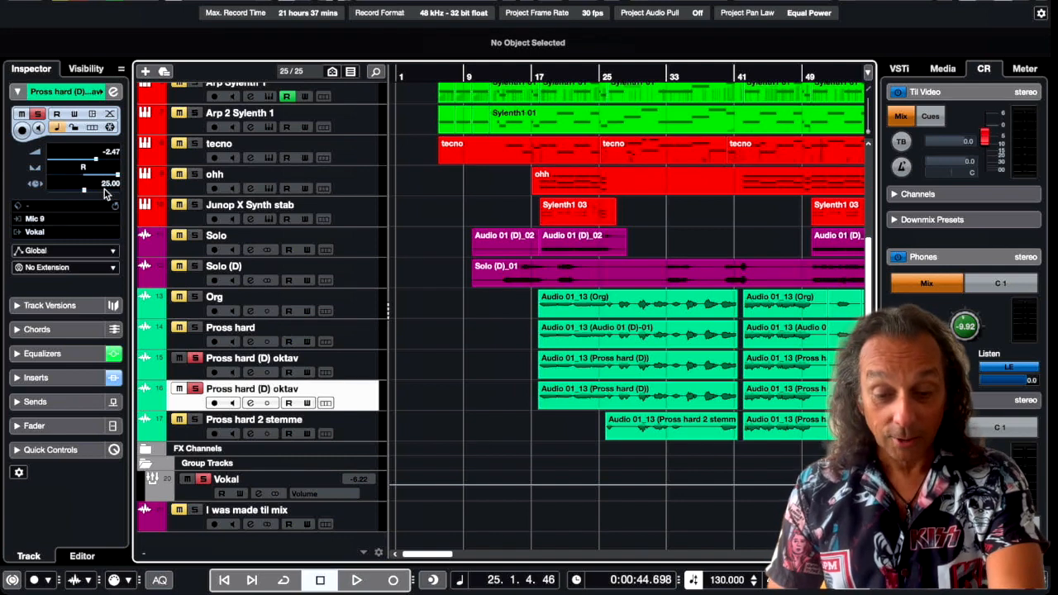
{"action": "left_click", "coordinate": [356, 579]}
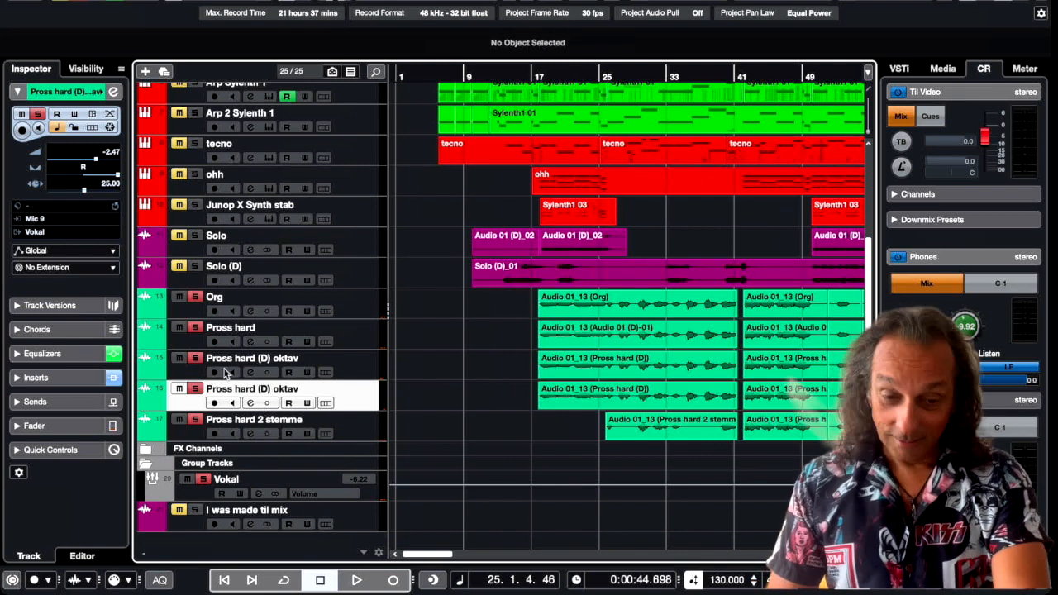
{"action": "mouse_move", "coordinate": [318, 279]}
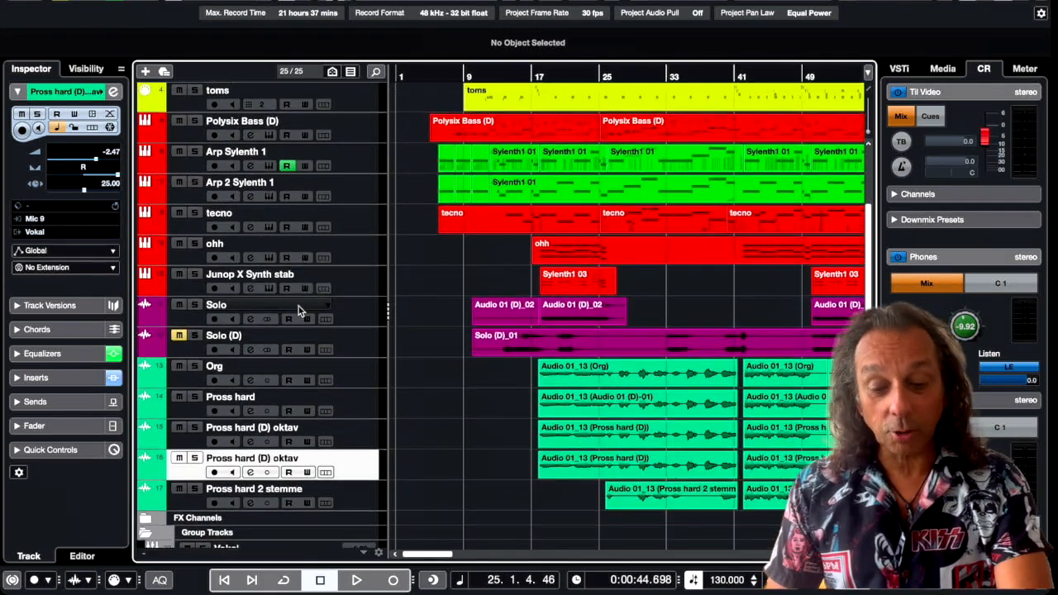
Step: Solo Solo (D), move the song position to bar 49, then unsolo it
{"action": "left_click", "coordinate": [223, 335]}
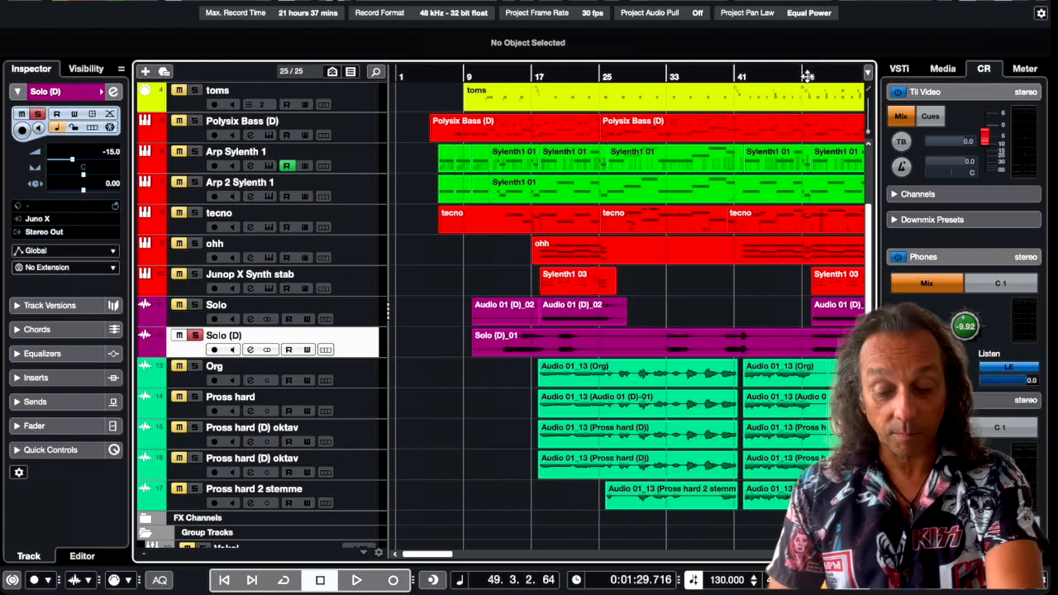
{"action": "left_click", "coordinate": [356, 580]}
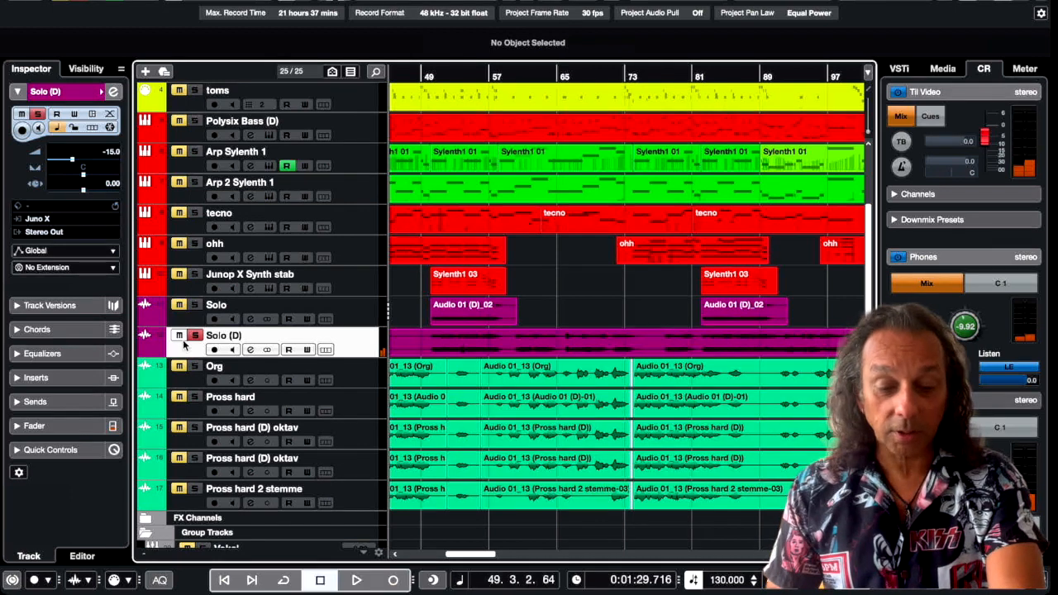
{"action": "left_click", "coordinate": [195, 335]}
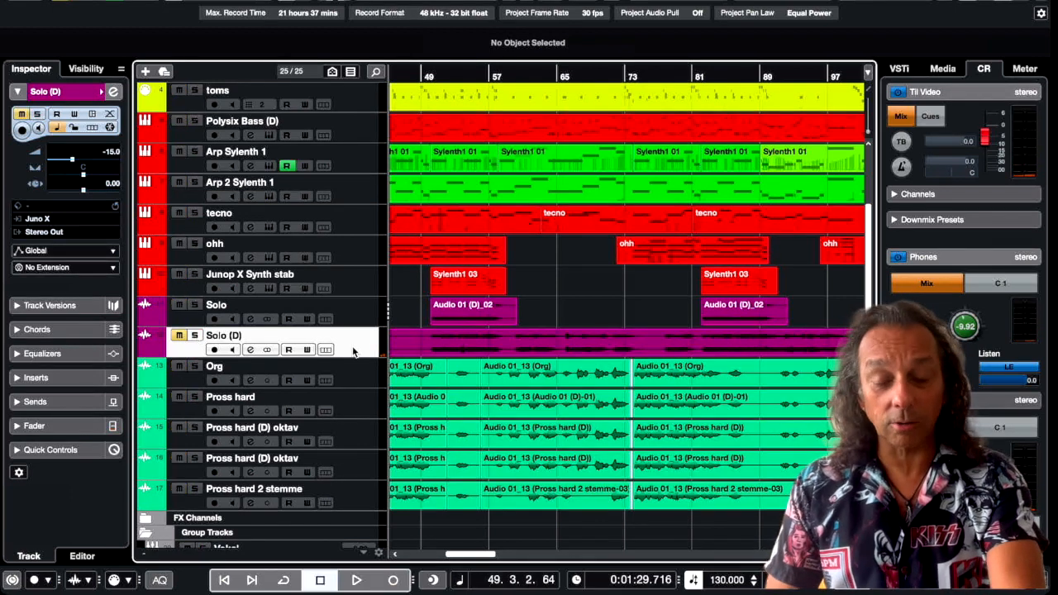
{"action": "mouse_move", "coordinate": [364, 347]}
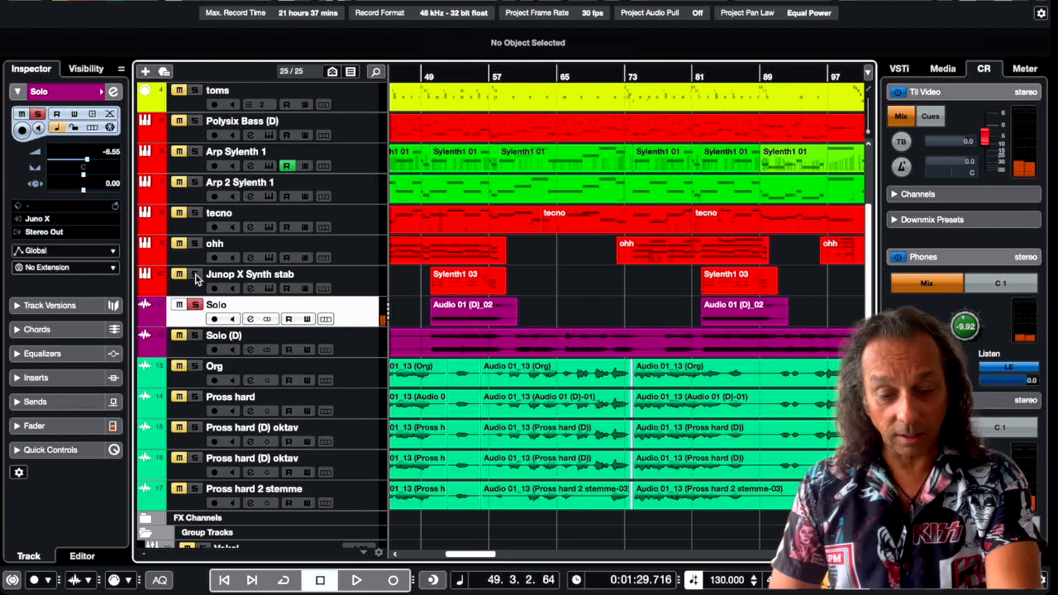
Step: Briefly solo the Junop X Synth stab track, then switch all solos back off
{"action": "left_click", "coordinate": [194, 274]}
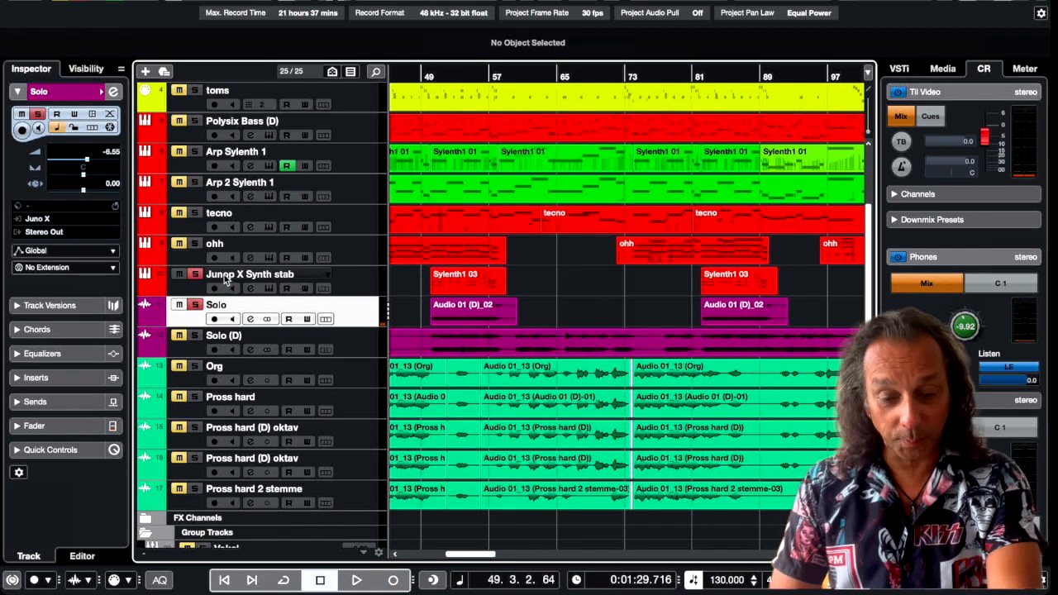
{"action": "left_click", "coordinate": [356, 579]}
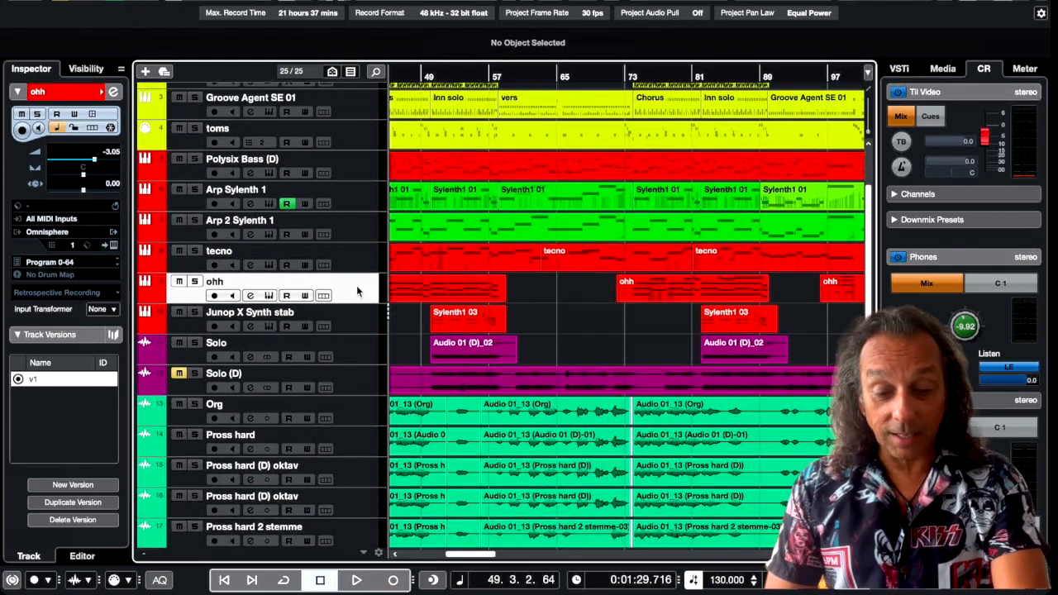
Step: Solo the tecno synth track, clear all track solos, and start song playback
{"action": "left_click", "coordinate": [219, 250]}
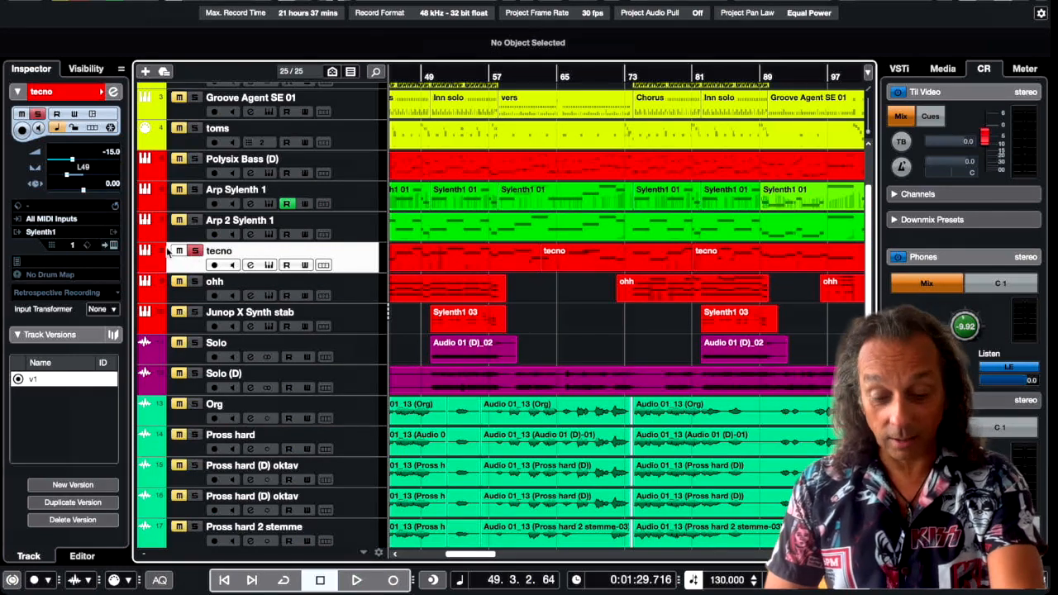
{"action": "left_click", "coordinate": [356, 580]}
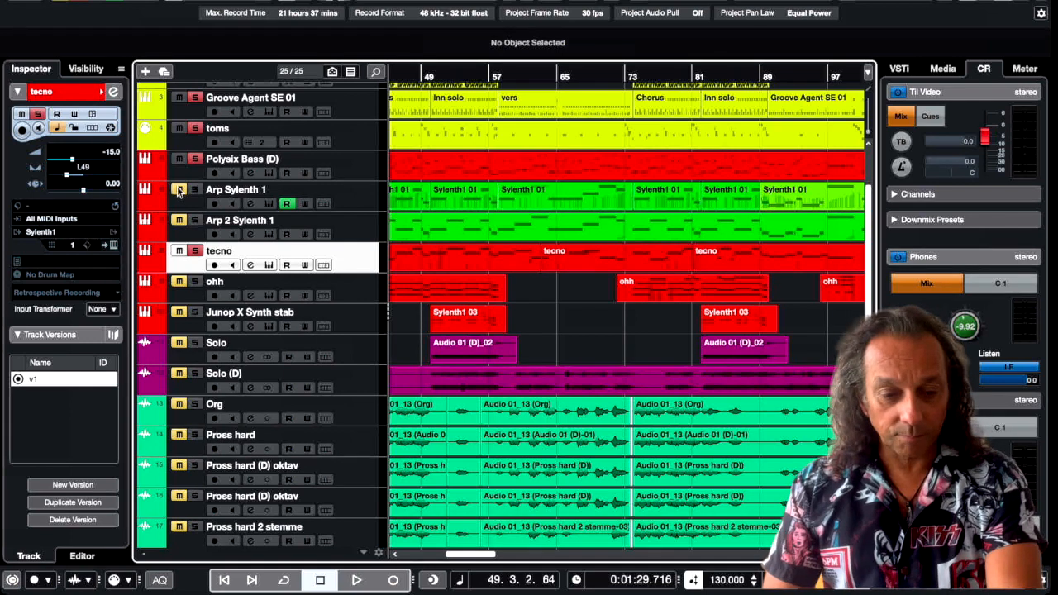
{"action": "mouse_move", "coordinate": [194, 244]}
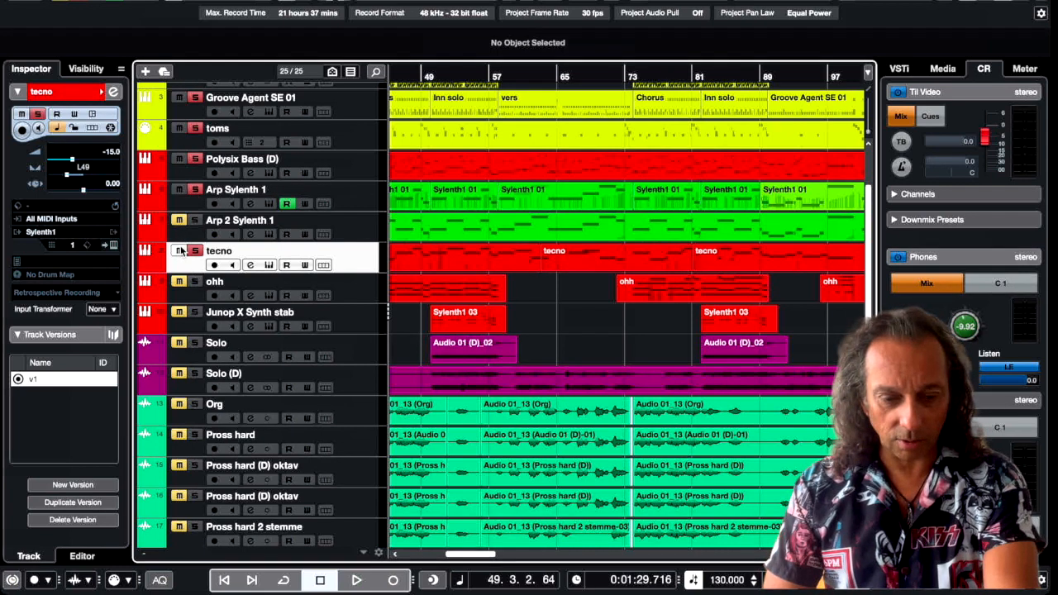
{"action": "left_click", "coordinate": [356, 580]}
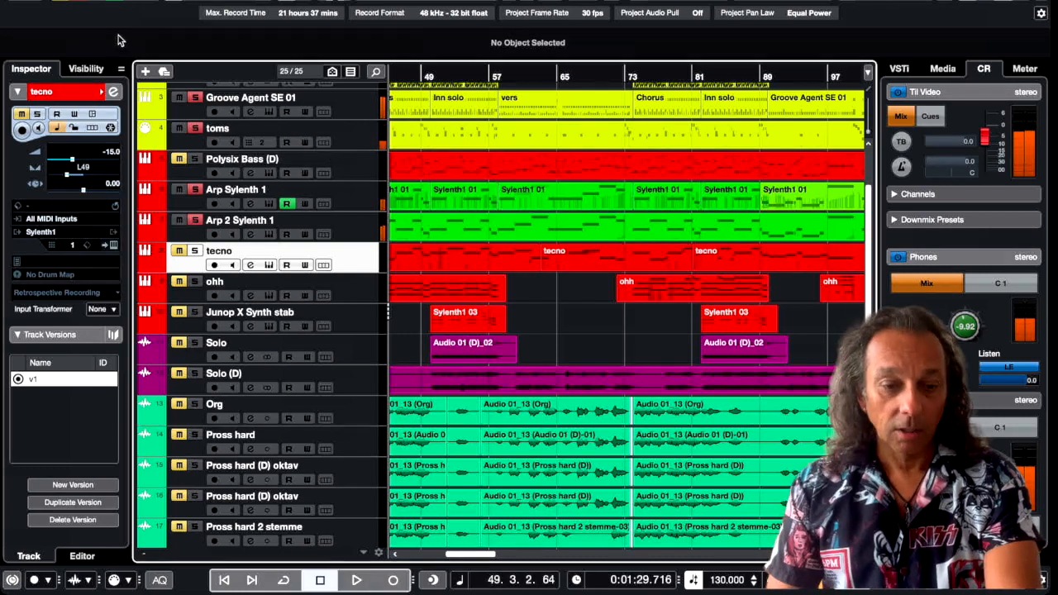
{"action": "left_click", "coordinate": [357, 579]}
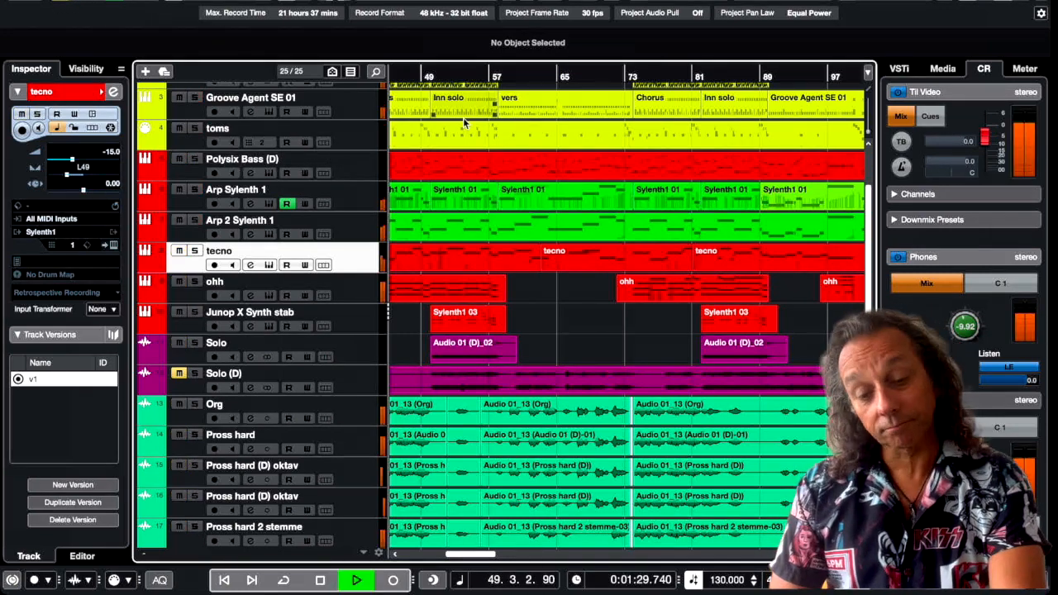